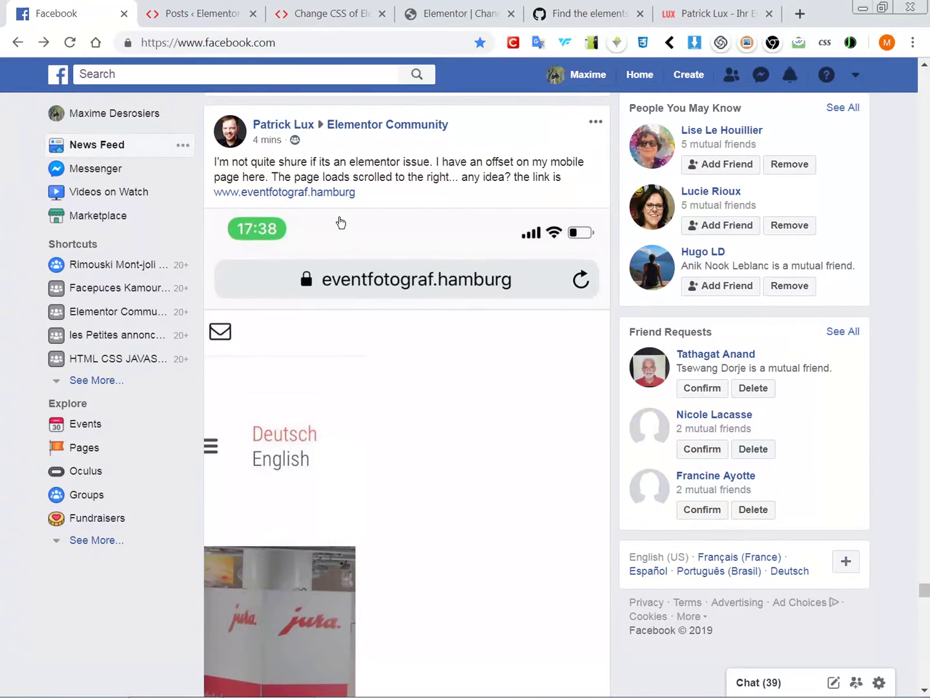
Scroll through the page to review the content before opening the site tab.
{"action": "scroll", "scroll_direction": "down", "scroll_amount": 3}
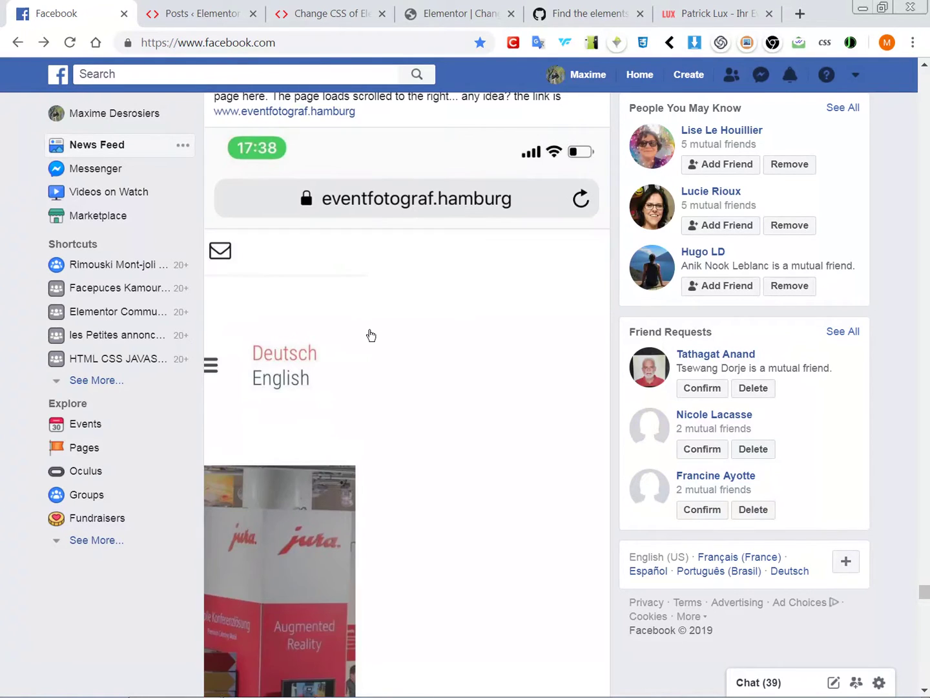
{"action": "scroll", "scroll_direction": "down", "scroll_amount": 3}
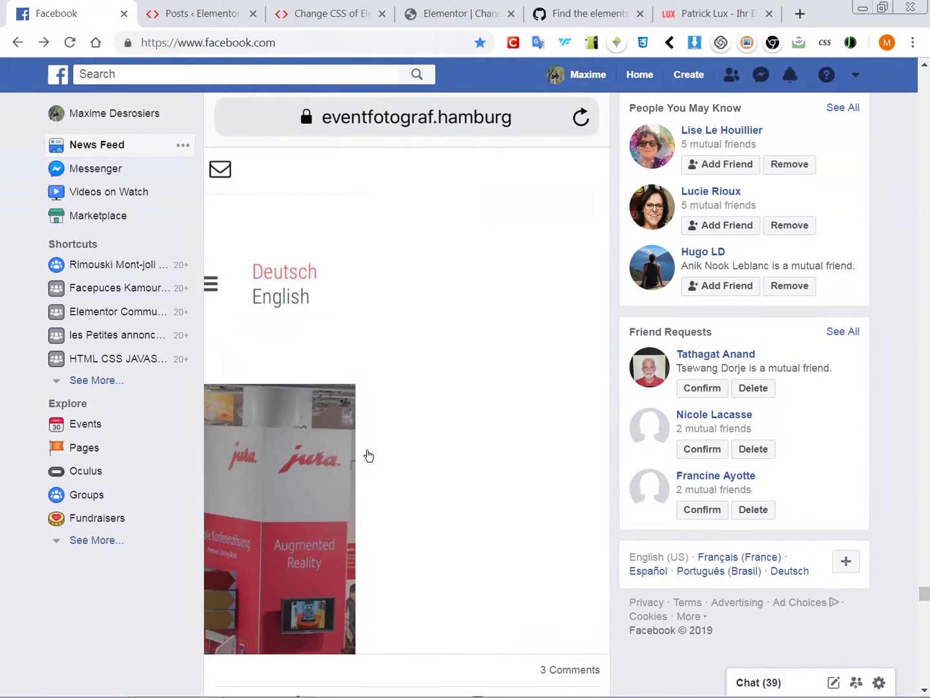
{"action": "mouse_move", "coordinate": [343, 411]}
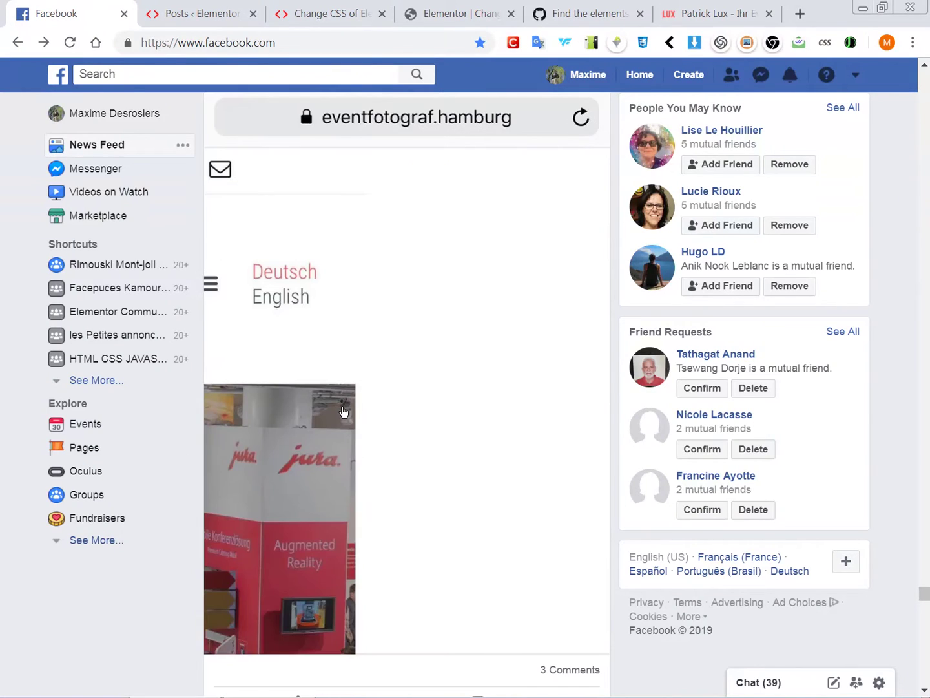
{"action": "mouse_move", "coordinate": [328, 406]}
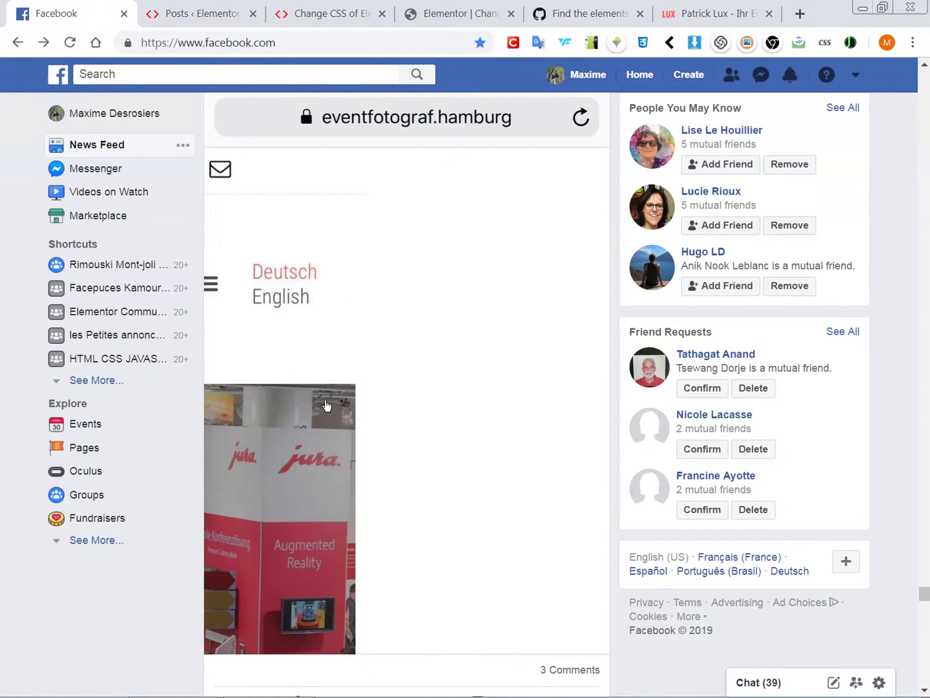
{"action": "mouse_move", "coordinate": [581, 165]}
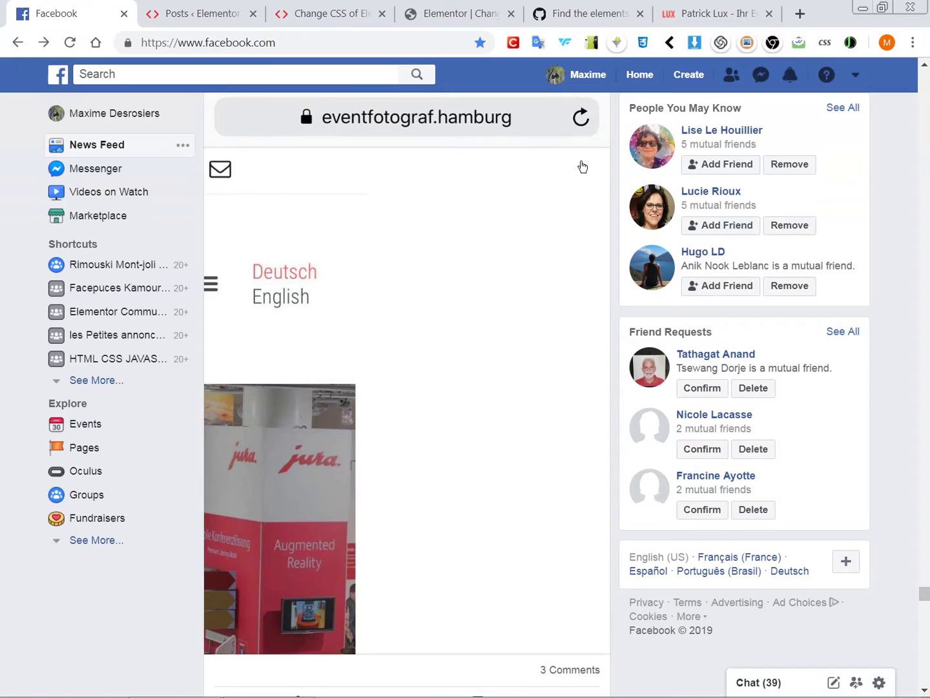
{"action": "mouse_move", "coordinate": [685, 13]}
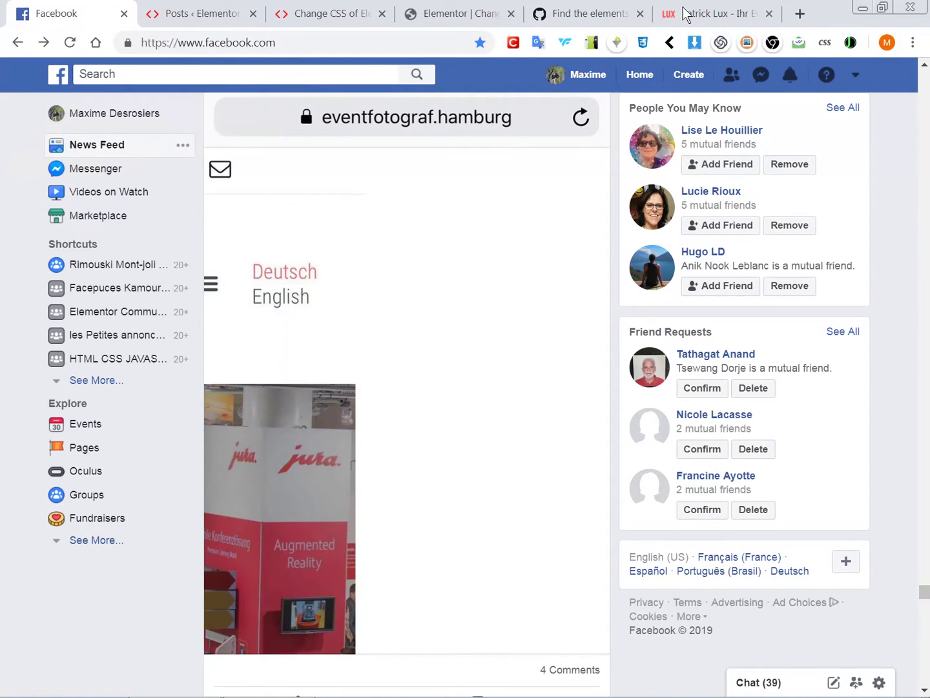
{"action": "scroll", "scroll_direction": "up", "scroll_amount": 3}
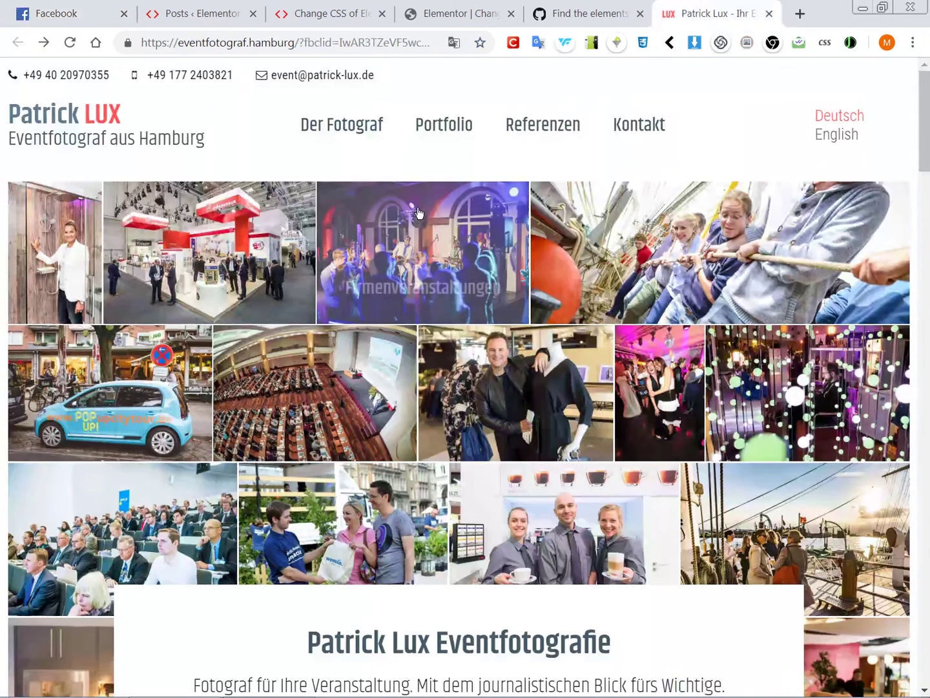
{"action": "mouse_move", "coordinate": [354, 166]}
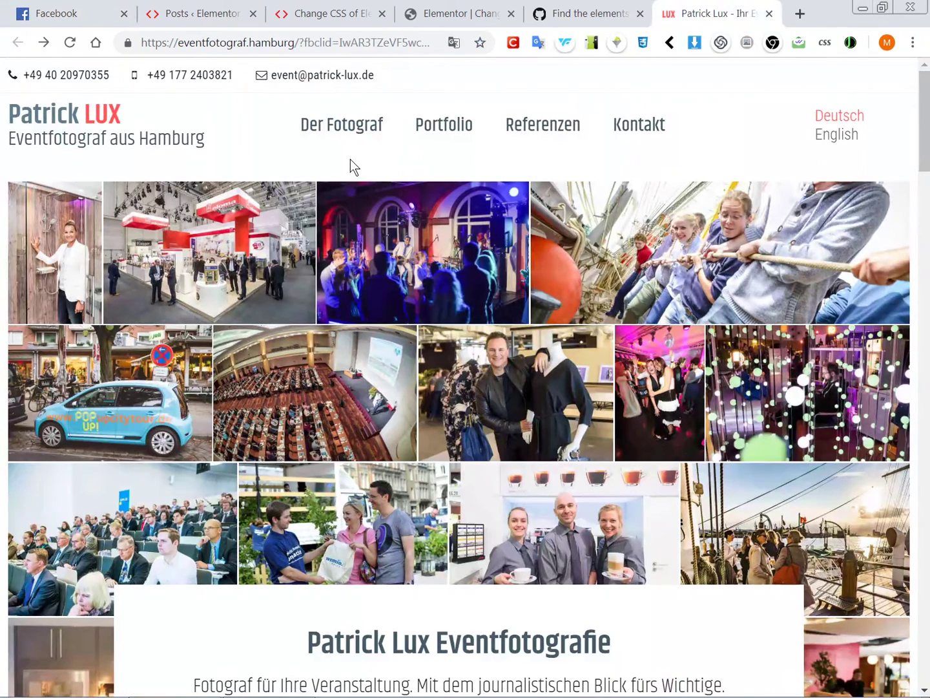
{"action": "mouse_move", "coordinate": [425, 385]}
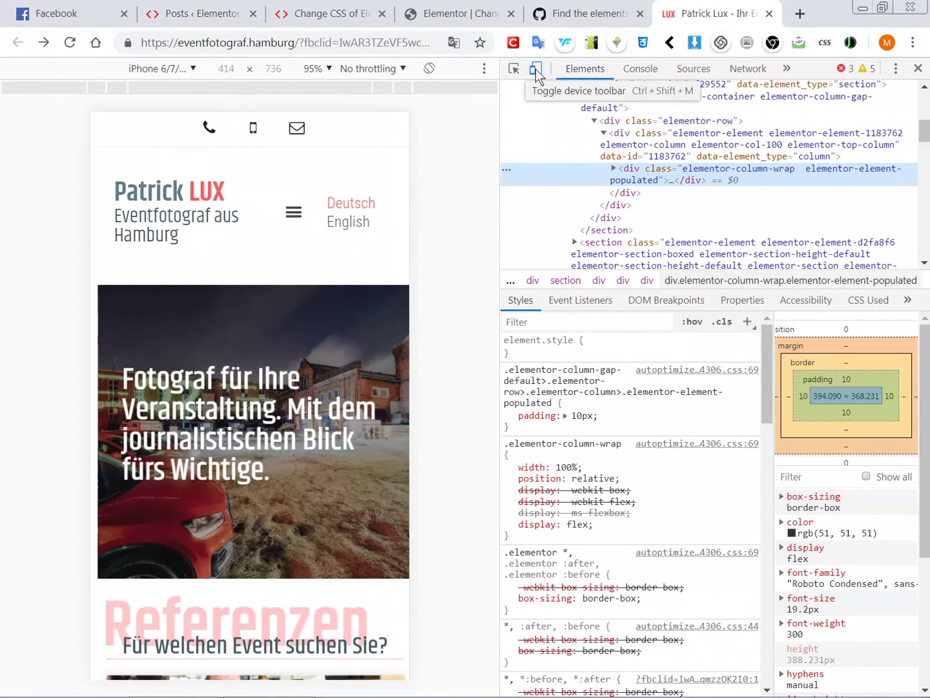
{"action": "left_click", "coordinate": [536, 68]}
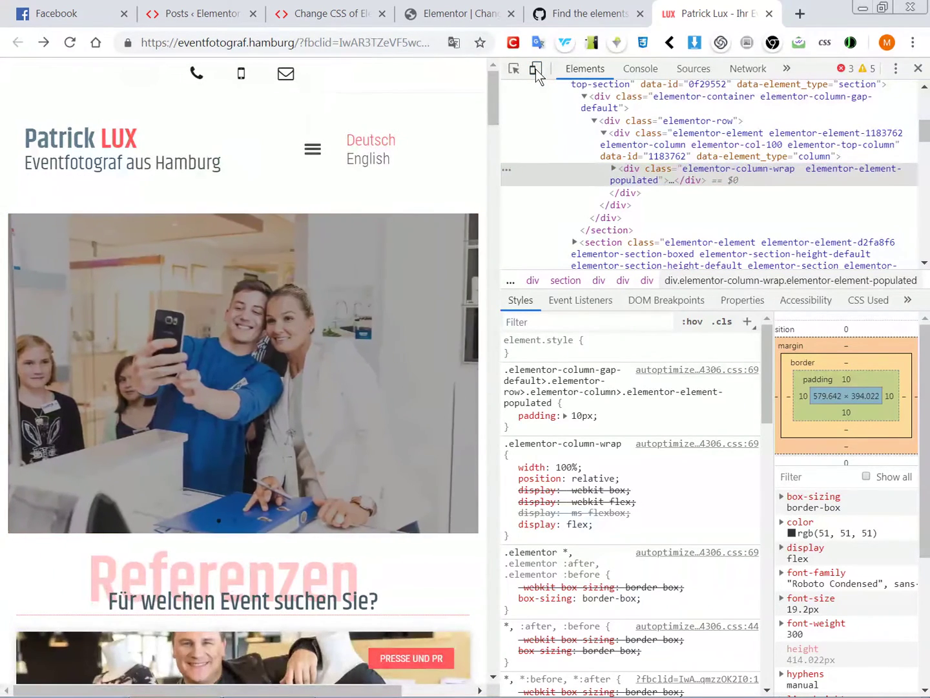
{"action": "left_click", "coordinate": [536, 68]}
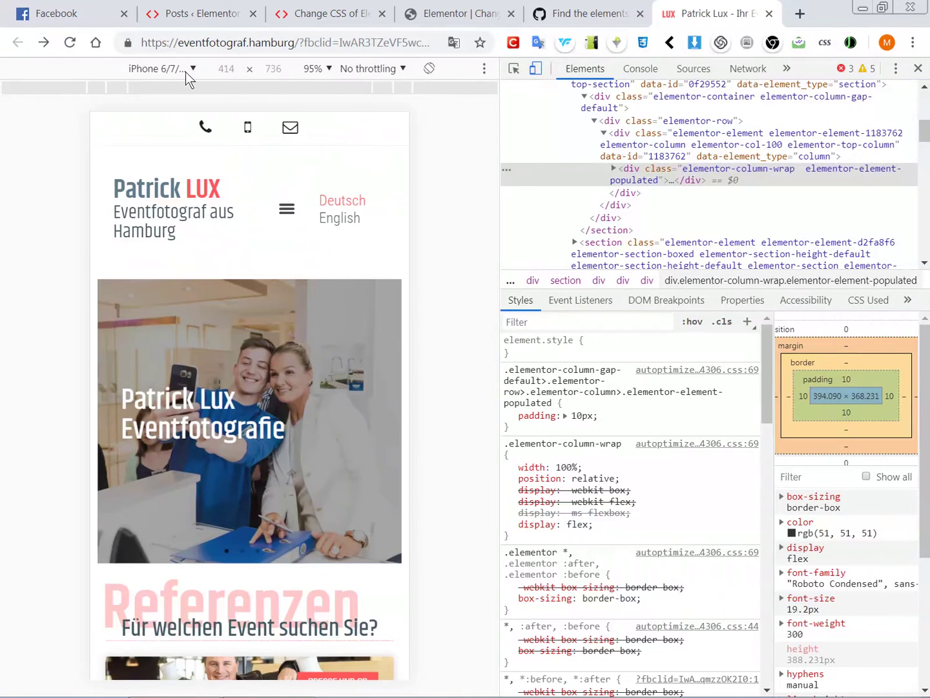
{"action": "left_click", "coordinate": [161, 69]}
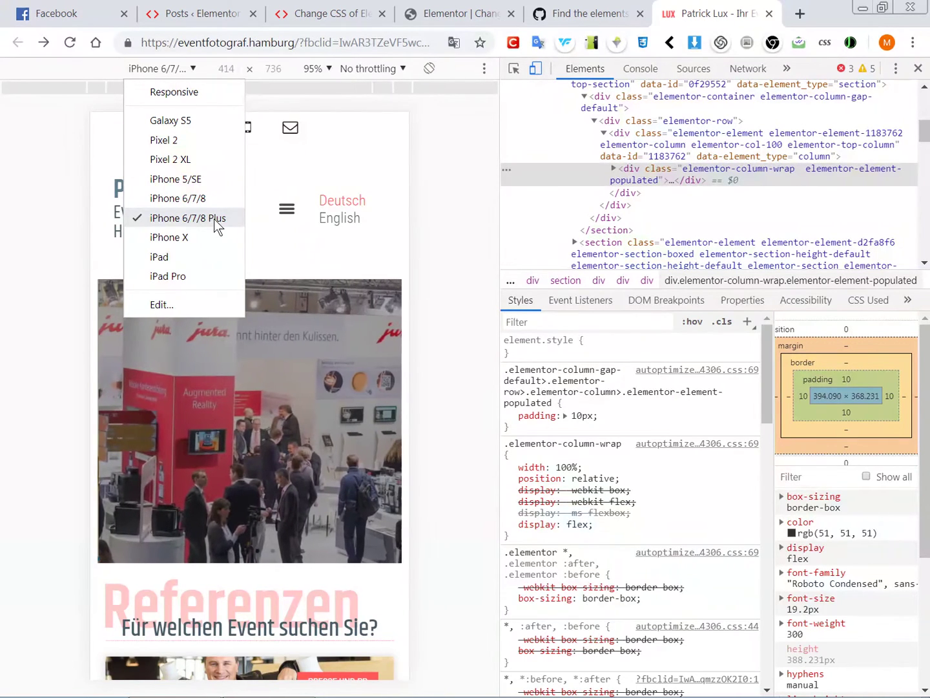
{"action": "left_click", "coordinate": [456, 181]}
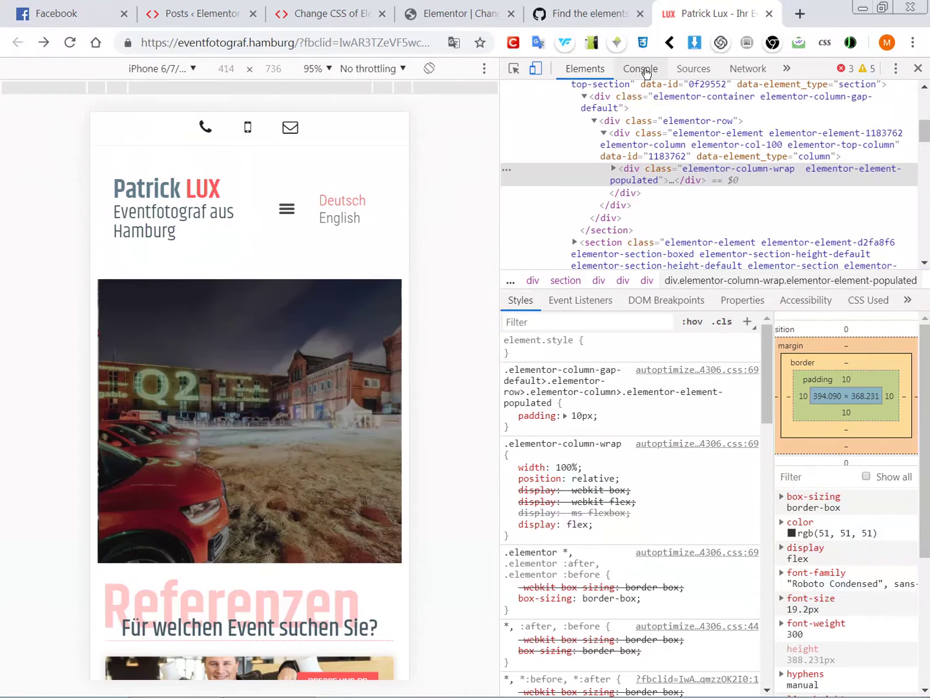
Switch DevTools to the Console panel listing the page's messages.
{"action": "left_click", "coordinate": [641, 69]}
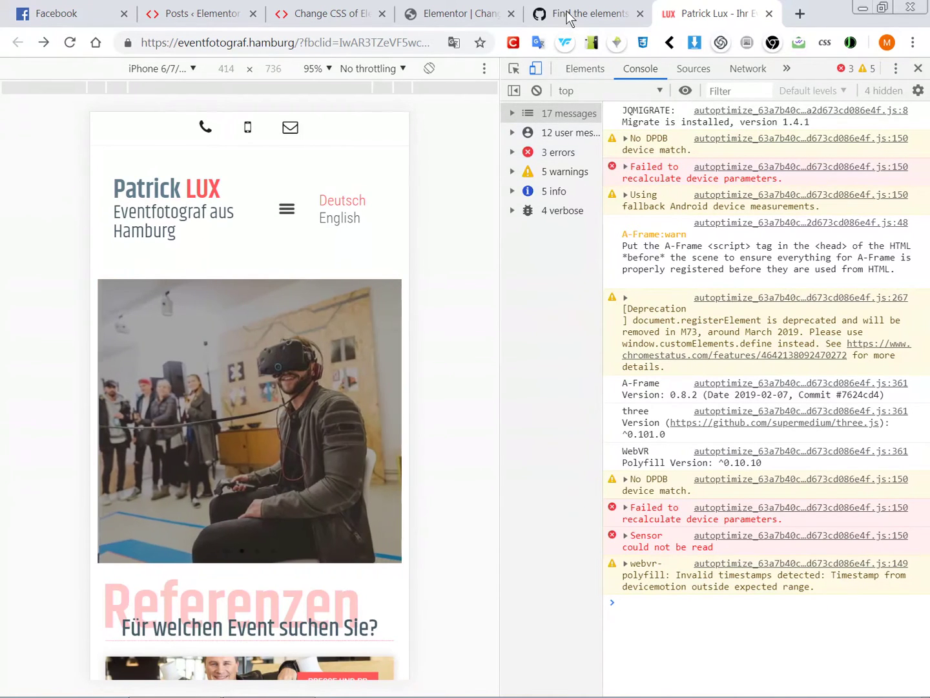
Switch to the GitHub Gist tab holding the Debug Horizontal Scroll script.
{"action": "left_click", "coordinate": [587, 13]}
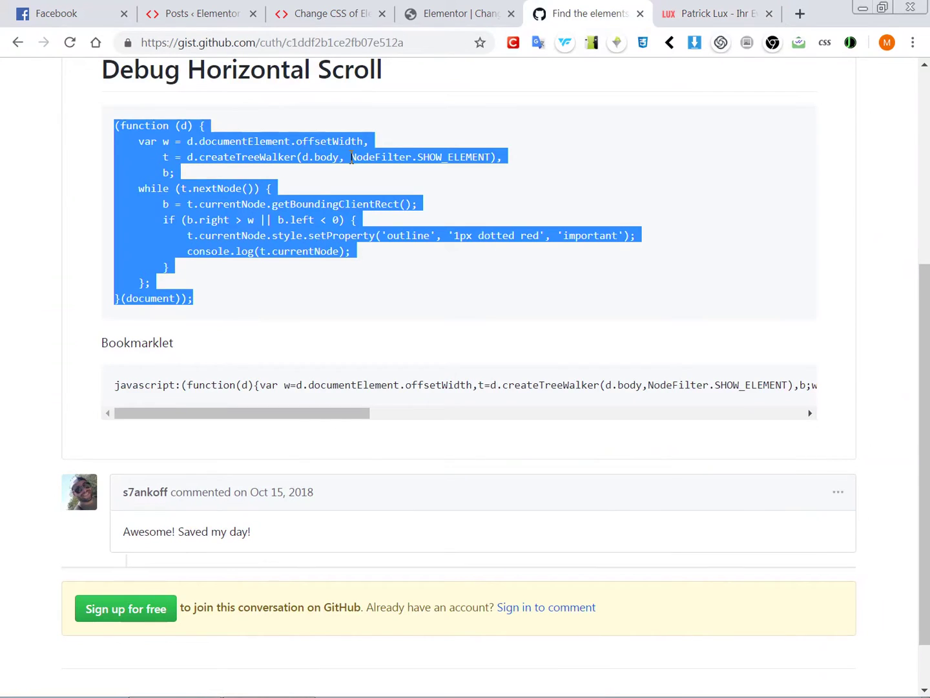
{"action": "mouse_move", "coordinate": [212, 72]}
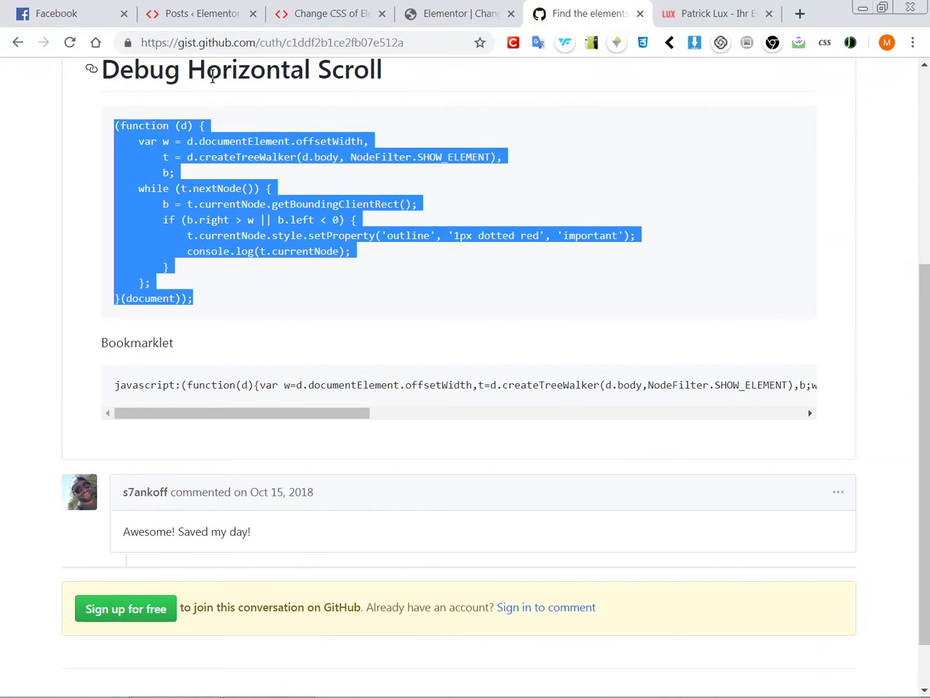
{"action": "mouse_move", "coordinate": [196, 103]}
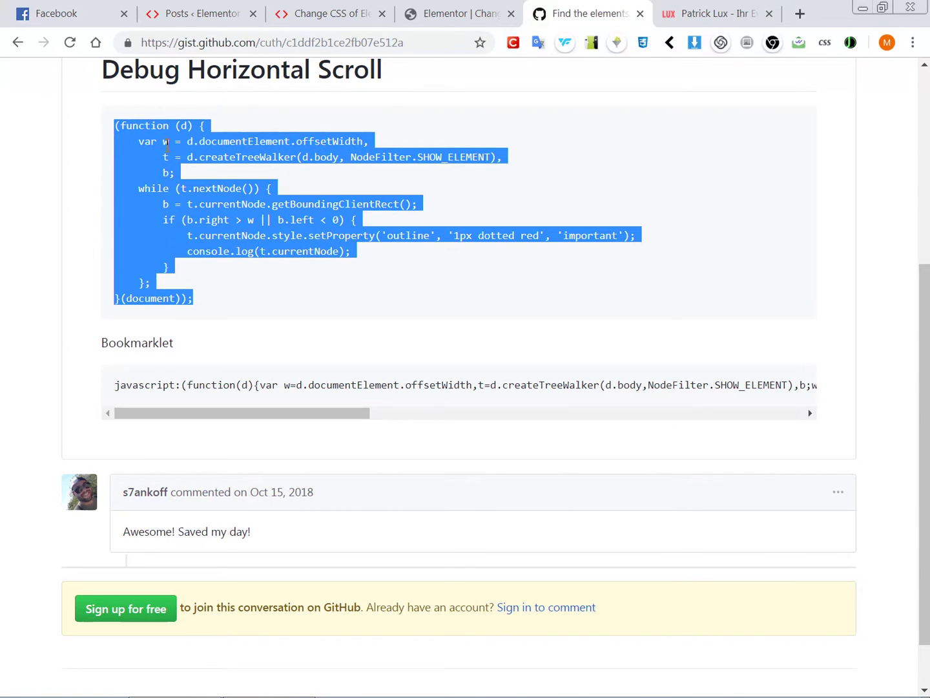
{"action": "mouse_move", "coordinate": [606, 80]}
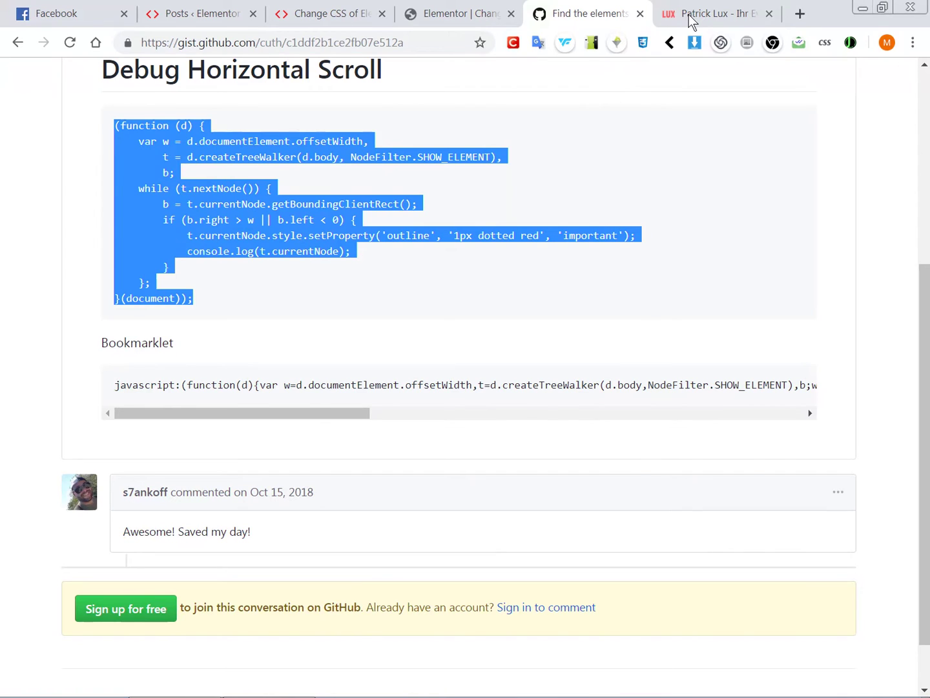
Run the debug script on the eventfotograf.hamburg page and scroll through the red-outlined elements.
{"action": "left_click", "coordinate": [710, 13]}
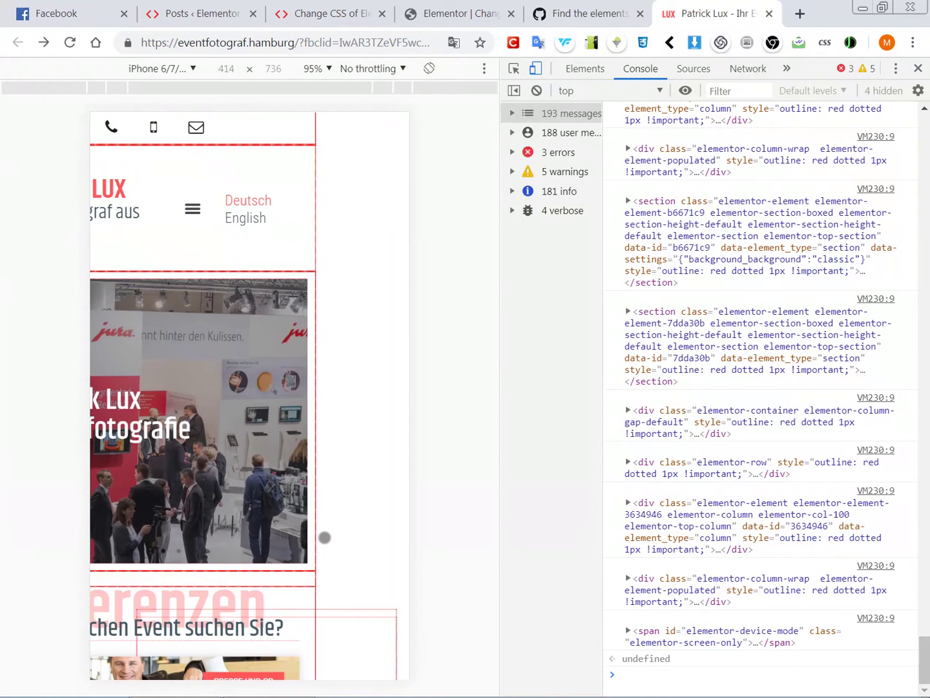
{"action": "scroll", "scroll_direction": "down", "scroll_amount": 3}
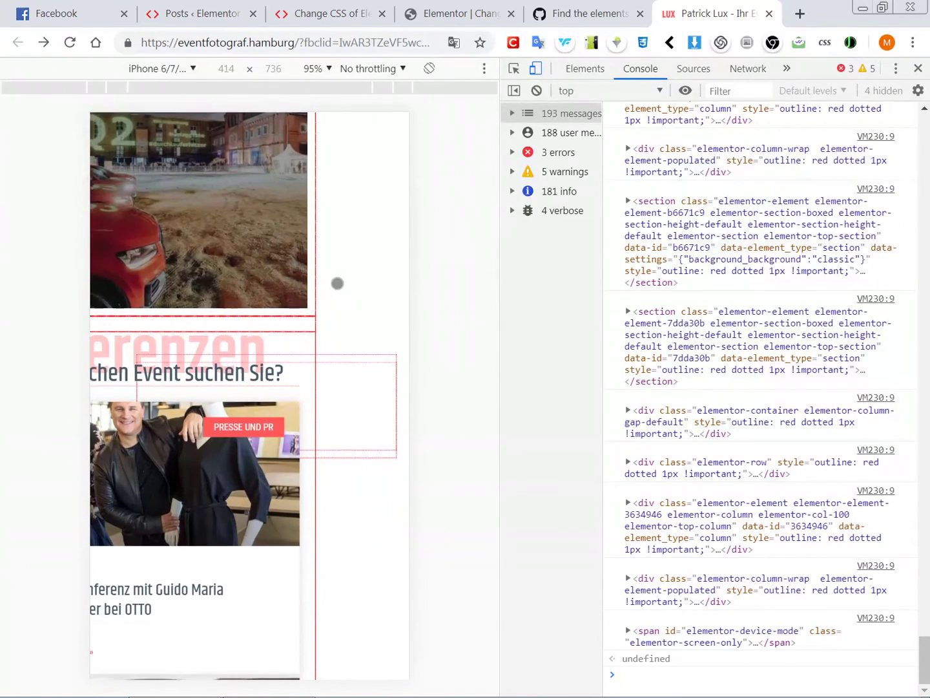
{"action": "scroll", "scroll_direction": "down", "scroll_amount": 3}
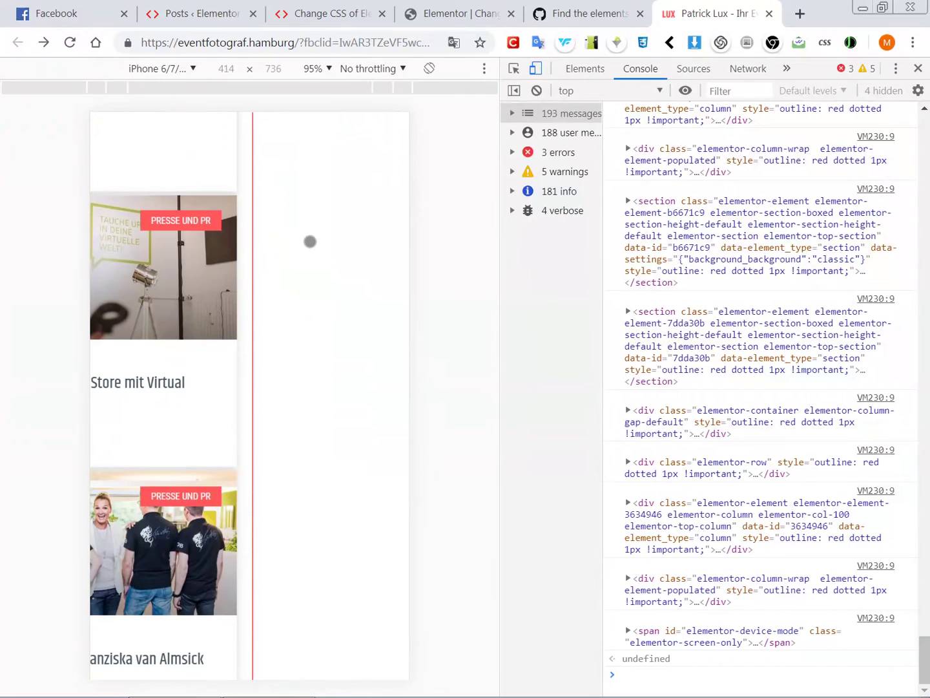
{"action": "scroll", "scroll_direction": "down", "scroll_amount": 3}
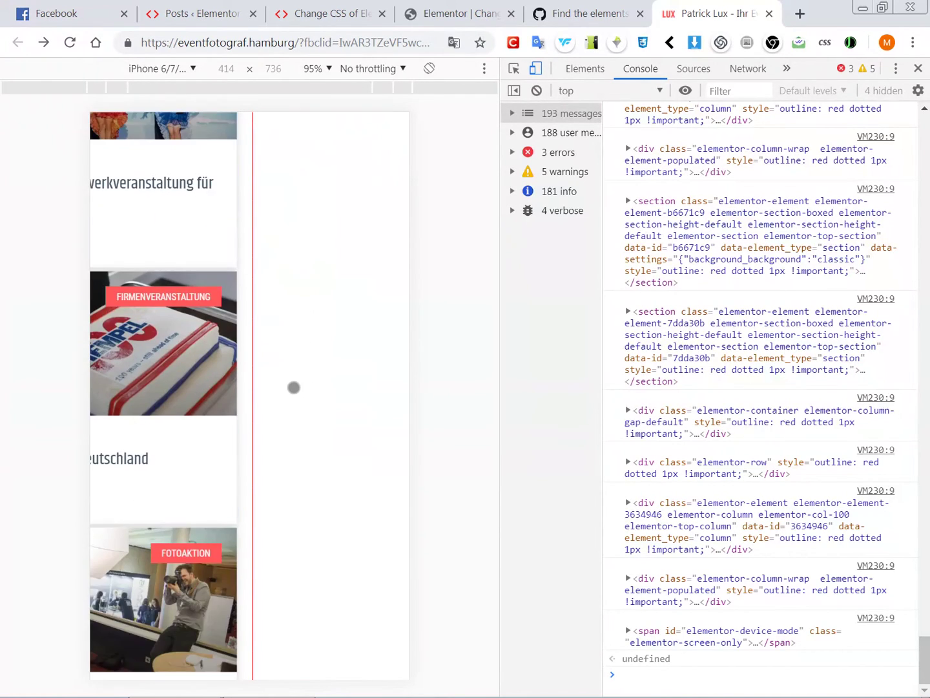
{"action": "scroll", "scroll_direction": "down", "scroll_amount": 3}
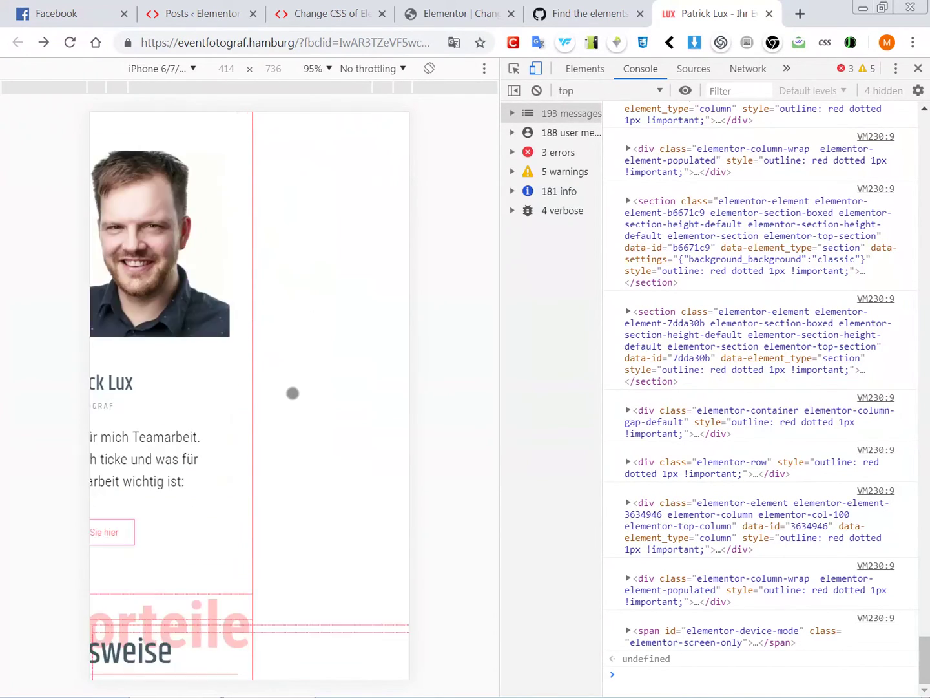
{"action": "scroll", "scroll_direction": "down", "scroll_amount": 3}
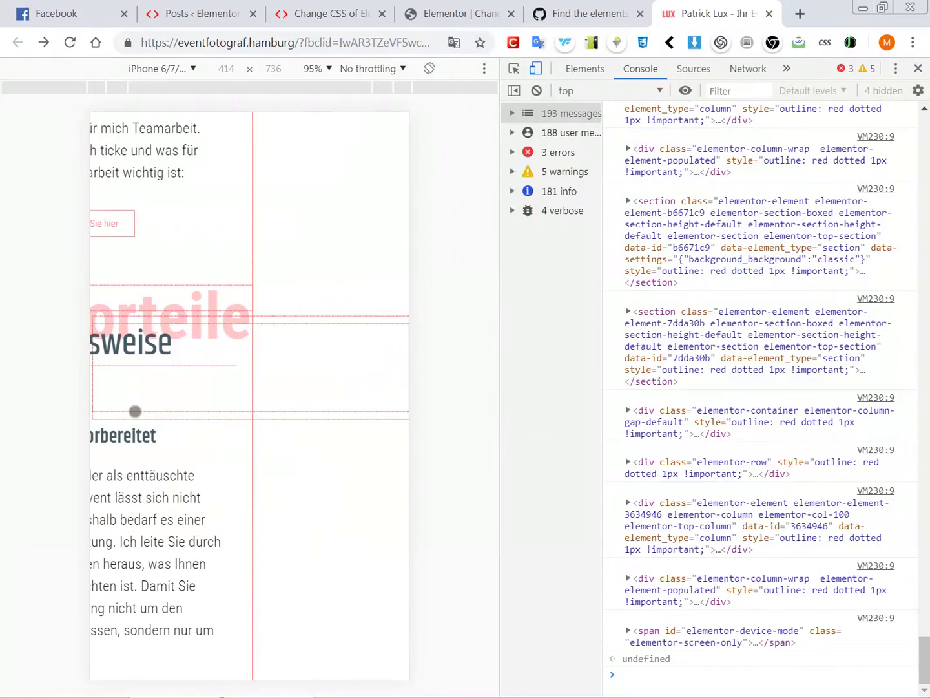
{"action": "scroll", "scroll_direction": "down", "scroll_amount": 3}
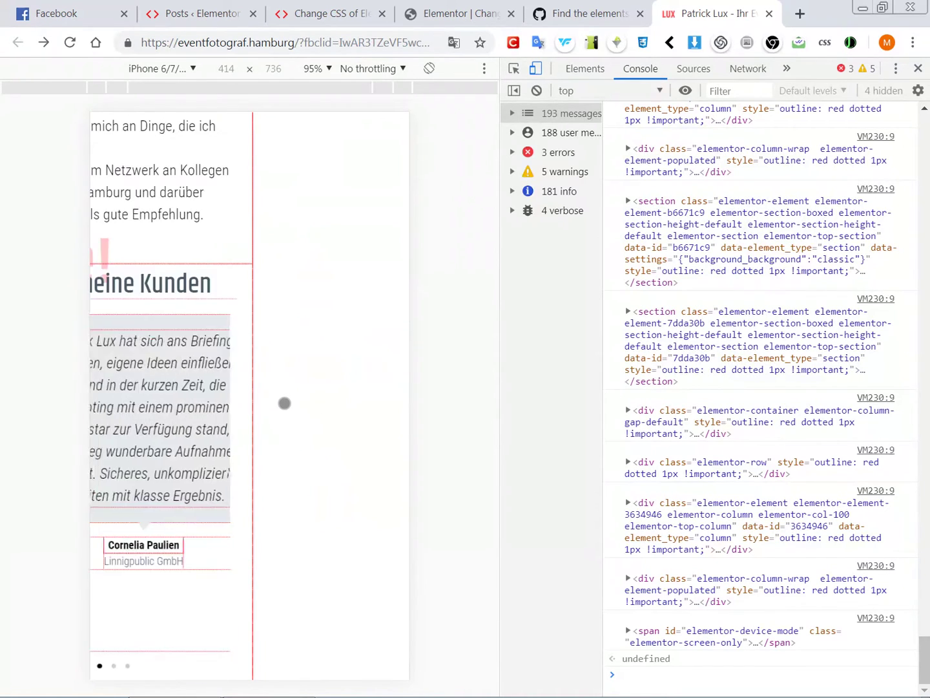
{"action": "scroll", "scroll_direction": "down", "scroll_amount": 3}
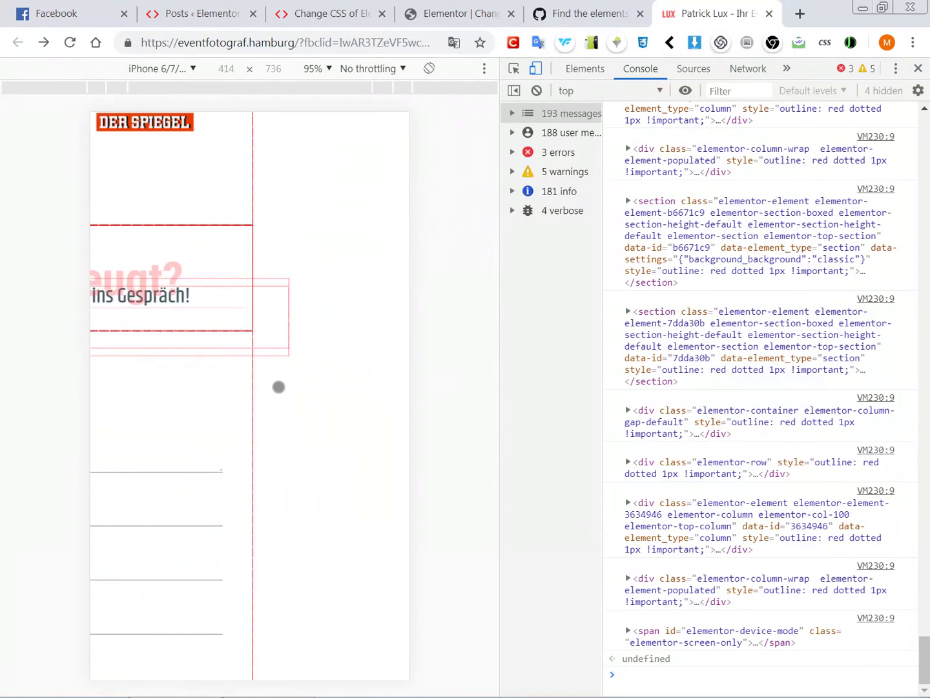
{"action": "scroll", "scroll_direction": "down", "scroll_amount": 3}
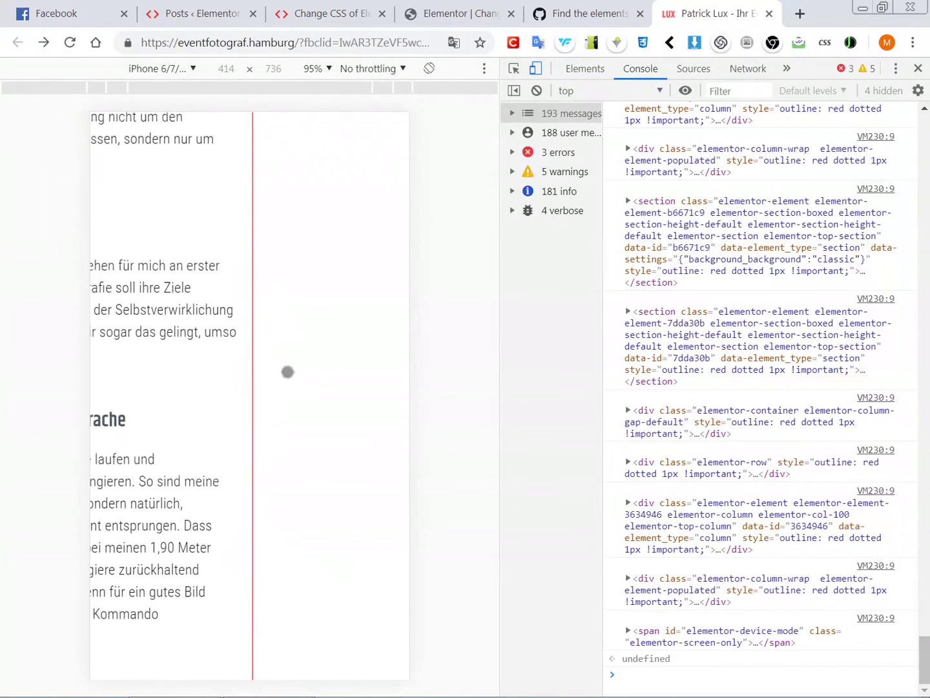
{"action": "scroll", "scroll_direction": "up", "scroll_amount": 3}
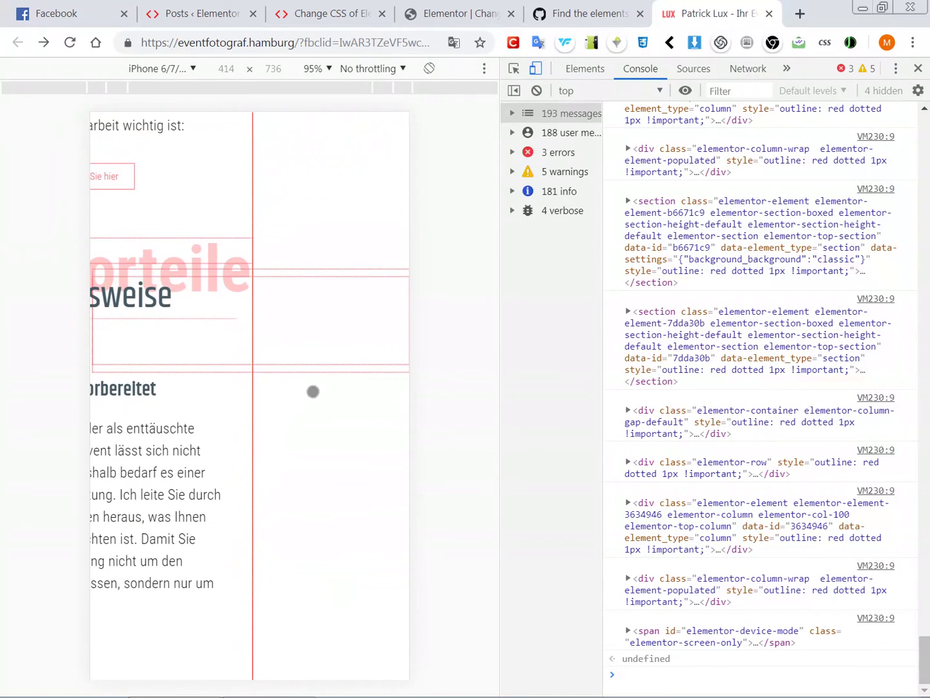
{"action": "mouse_move", "coordinate": [827, 91]}
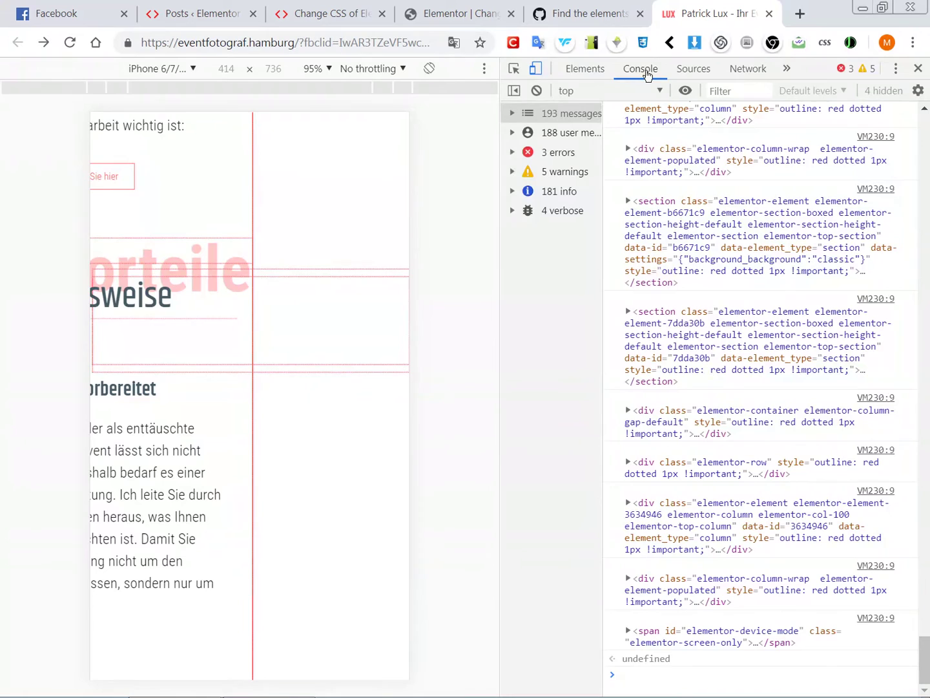
Switch to the Elements panel and locate the div.jet-tricks-satellite node in the DOM tree.
{"action": "left_click", "coordinate": [584, 68]}
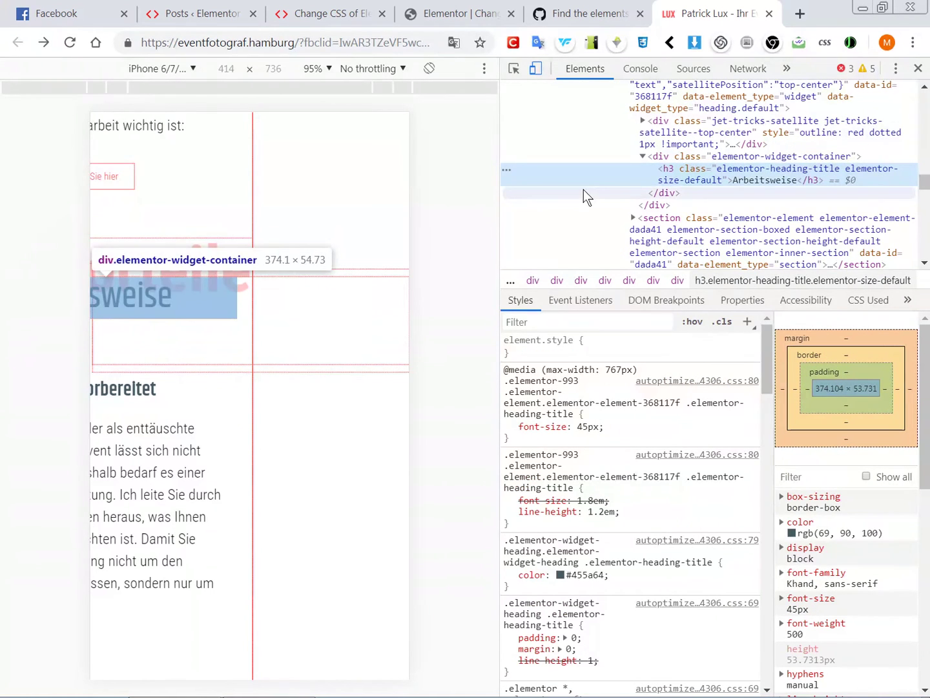
{"action": "mouse_move", "coordinate": [730, 201]}
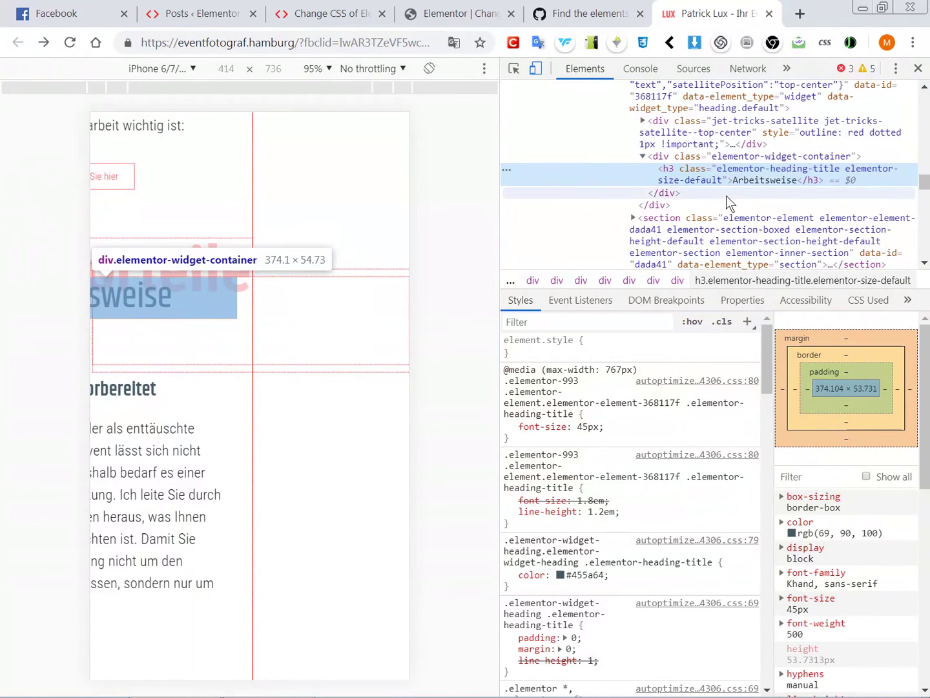
{"action": "mouse_move", "coordinate": [729, 160]}
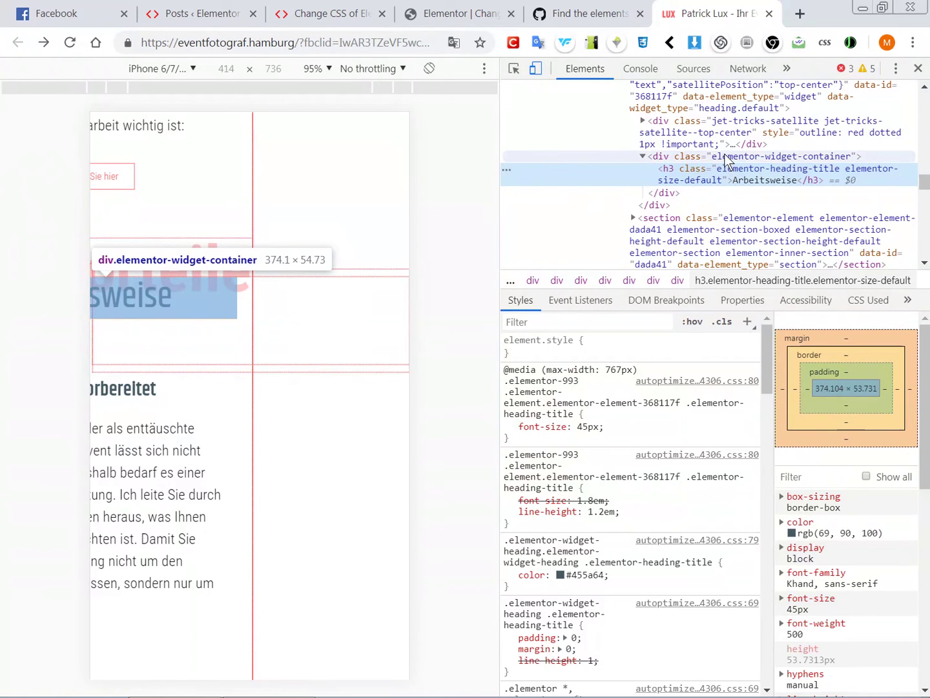
{"action": "mouse_move", "coordinate": [723, 132]}
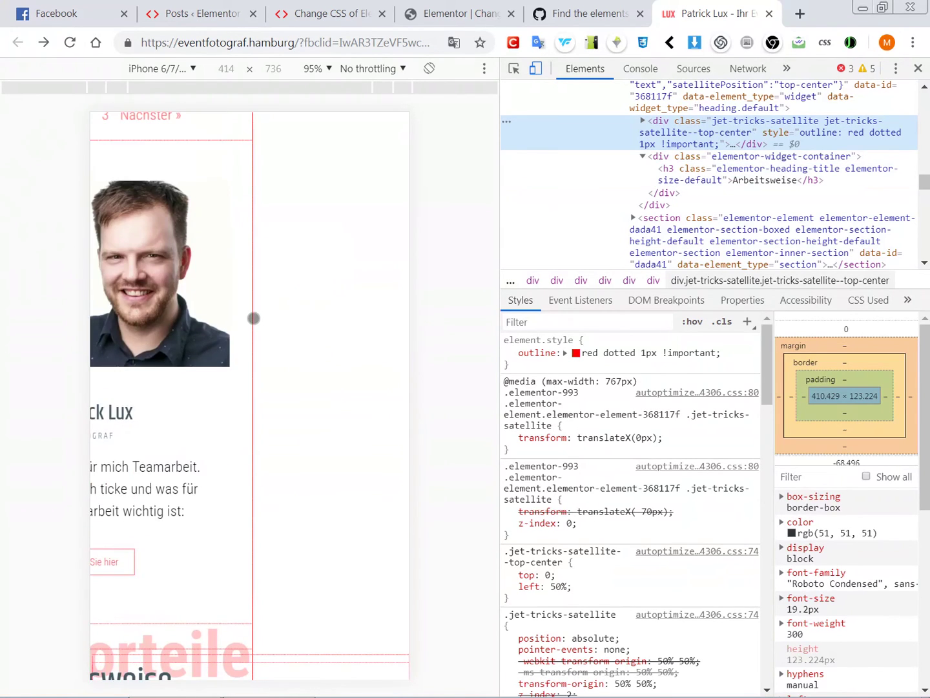
{"action": "scroll", "scroll_direction": "down", "scroll_amount": 3}
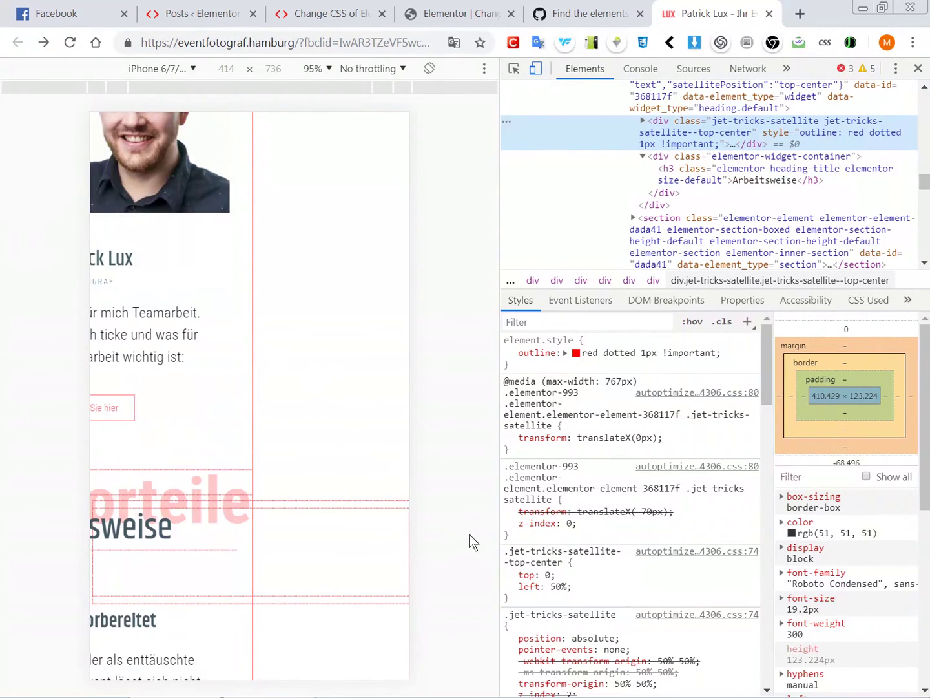